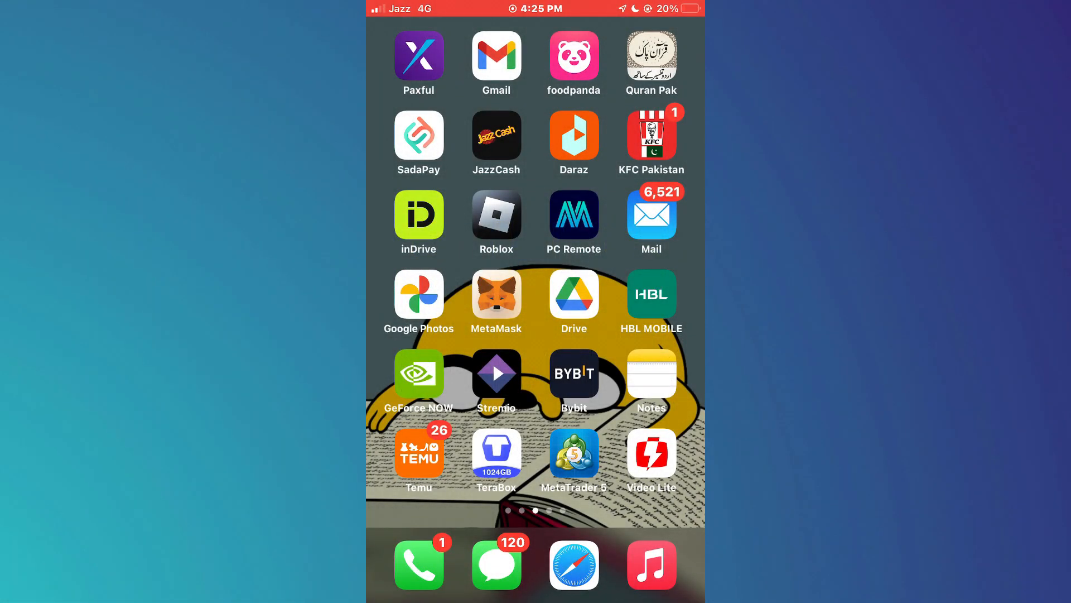
Launch MetaTrader 5 from the home screen to show the EURUSD one-minute chart.
left_click(572, 452)
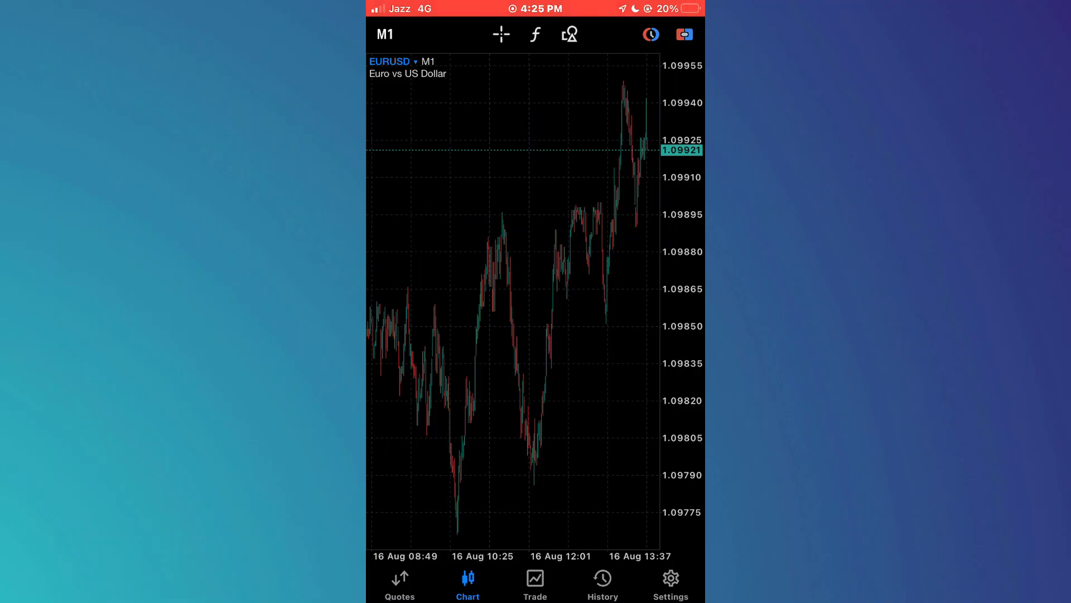
Go to the Settings page listing the MetaTrader 5 iOS Demo account.
left_click(670, 582)
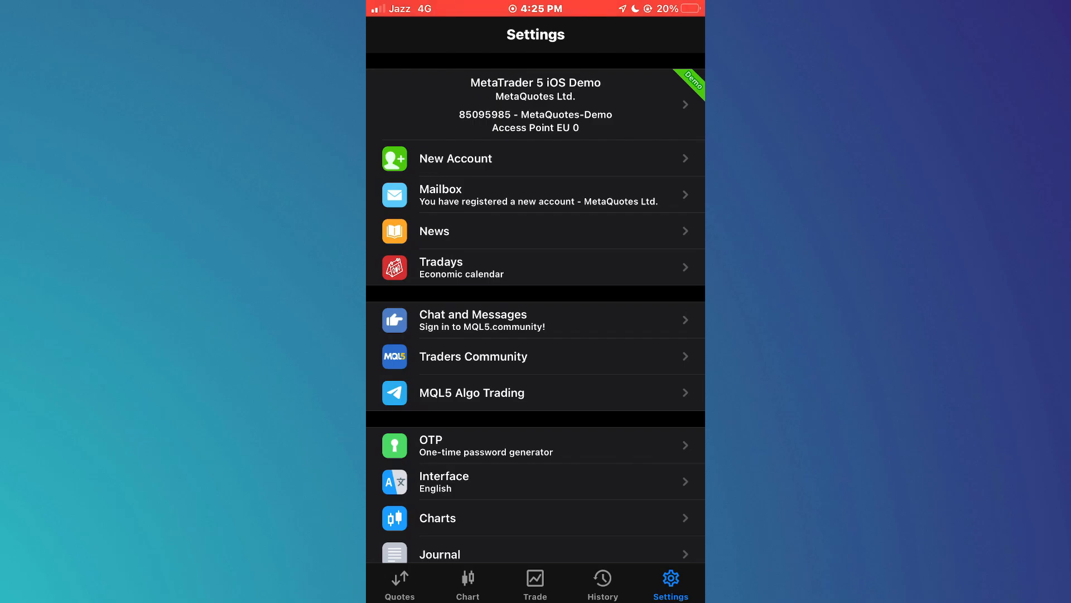
Turn off Trade History in Charts settings and return to the EURUSD chart.
left_click(535, 517)
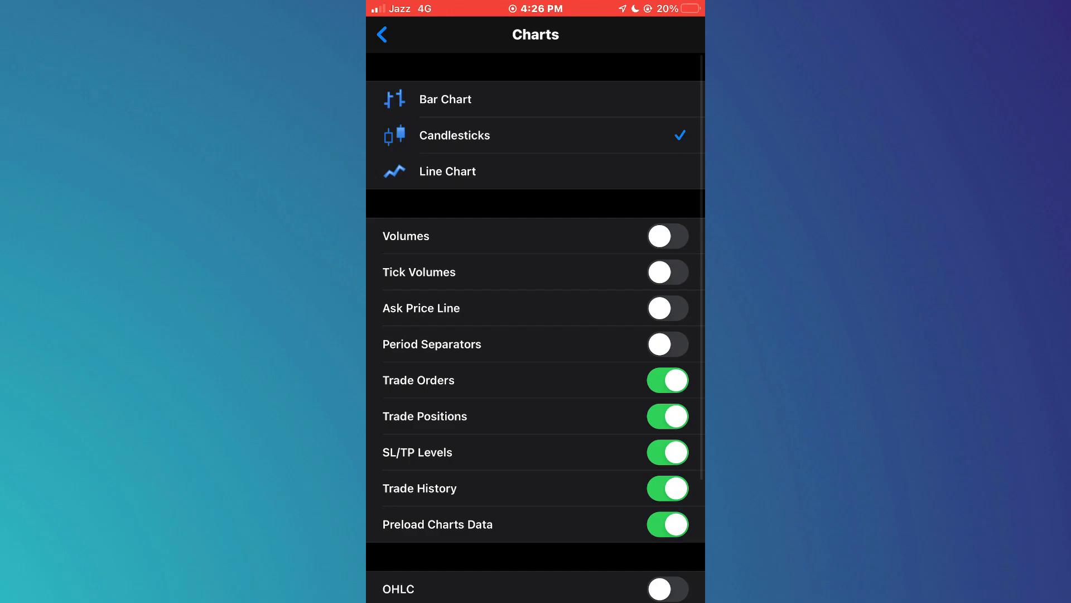
left_click(667, 487)
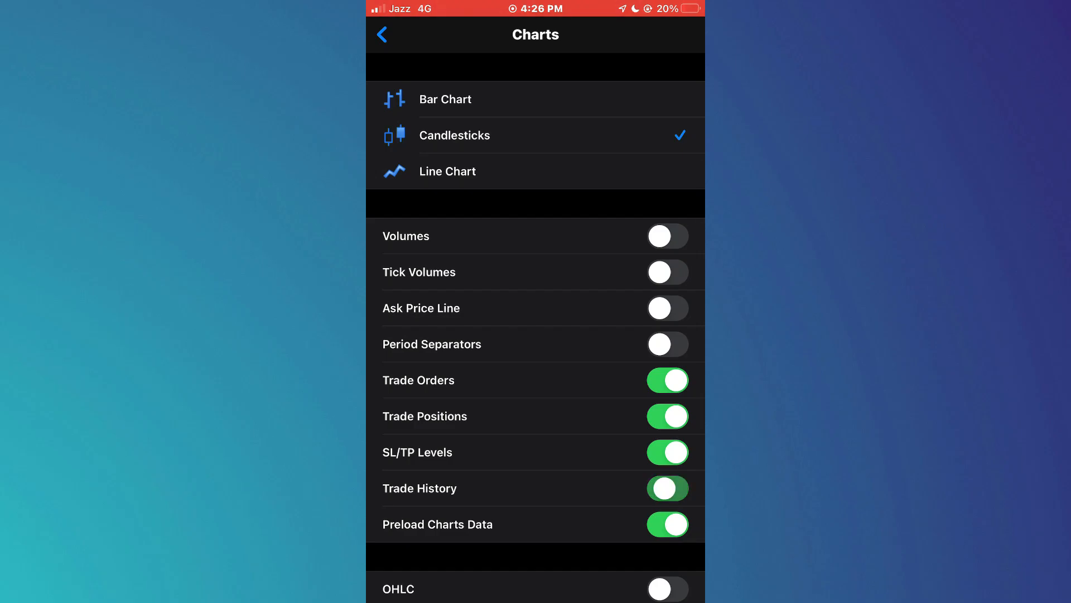
left_click(668, 488)
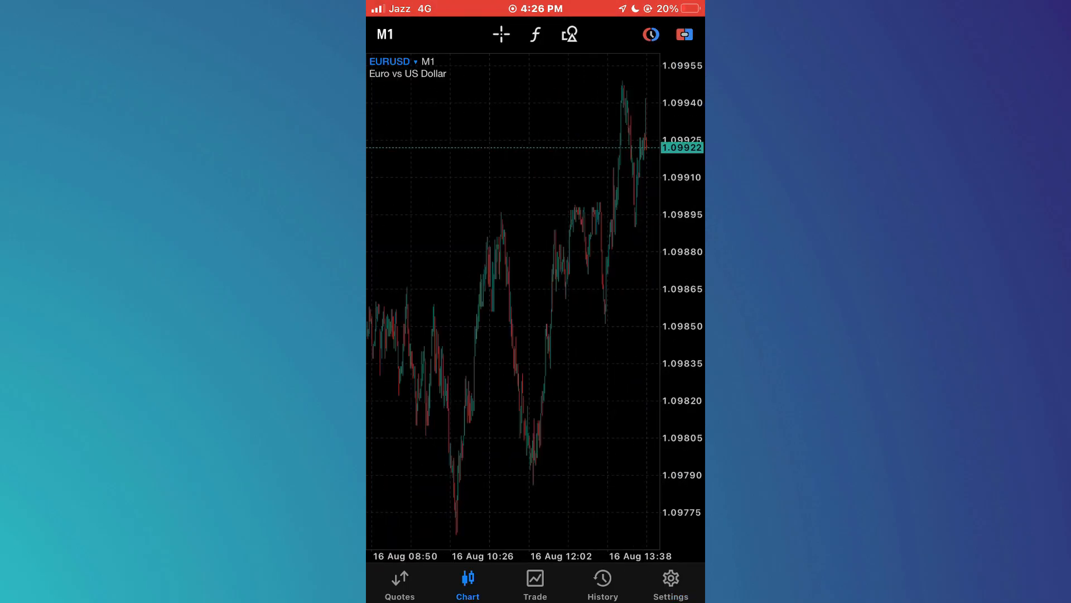
View the History page showing the 100,000.00 deposit and balance summary.
left_click(602, 582)
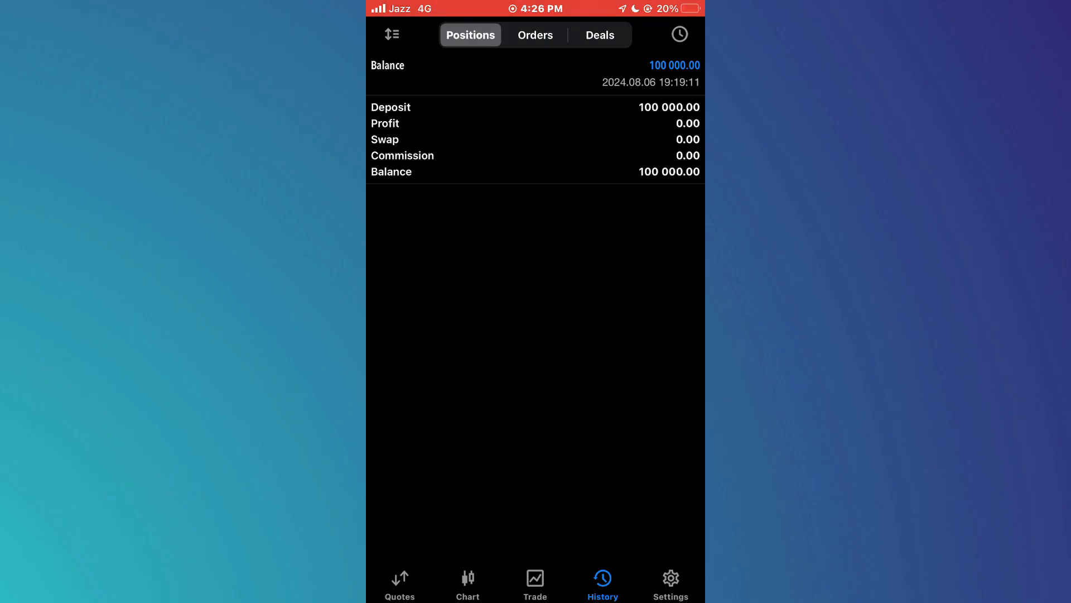